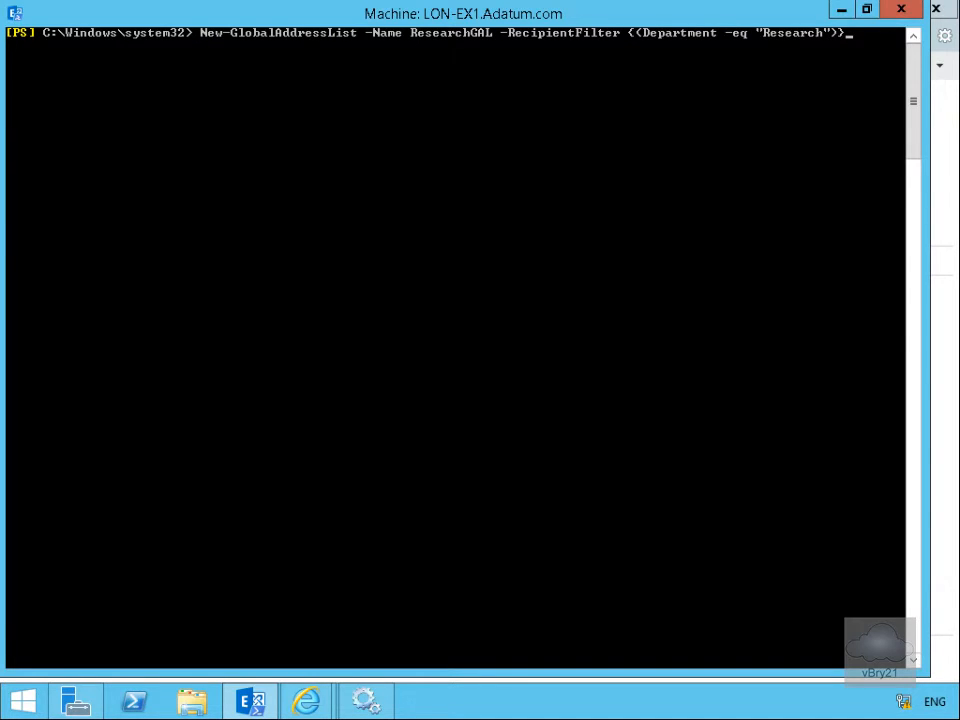
pyautogui.moveTo(452, 50)
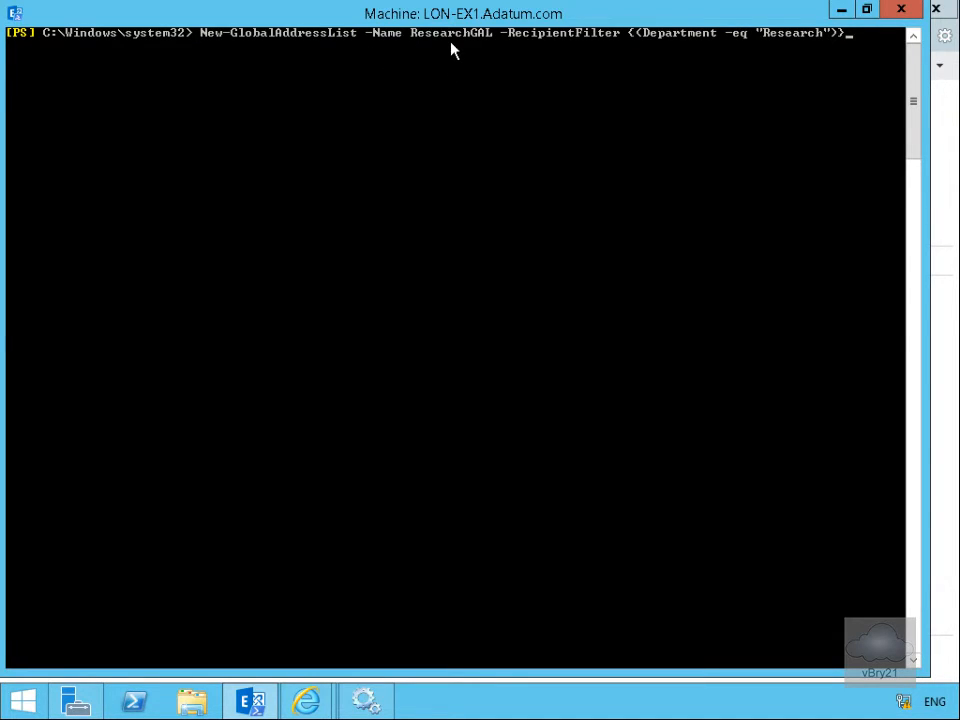
pyautogui.moveTo(640, 56)
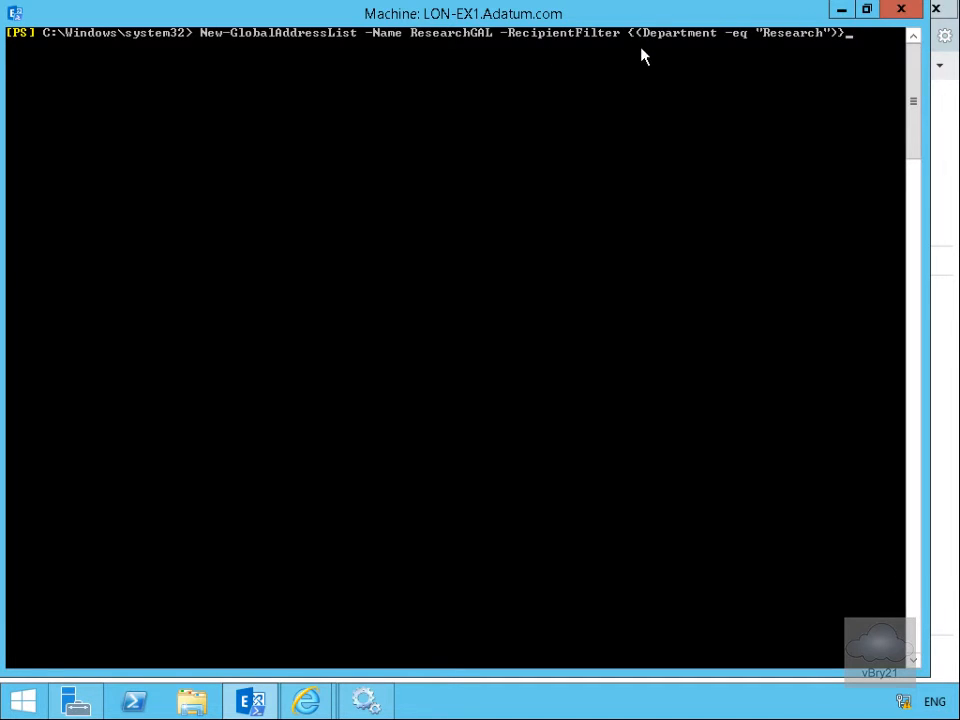
pyautogui.moveTo(770, 180)
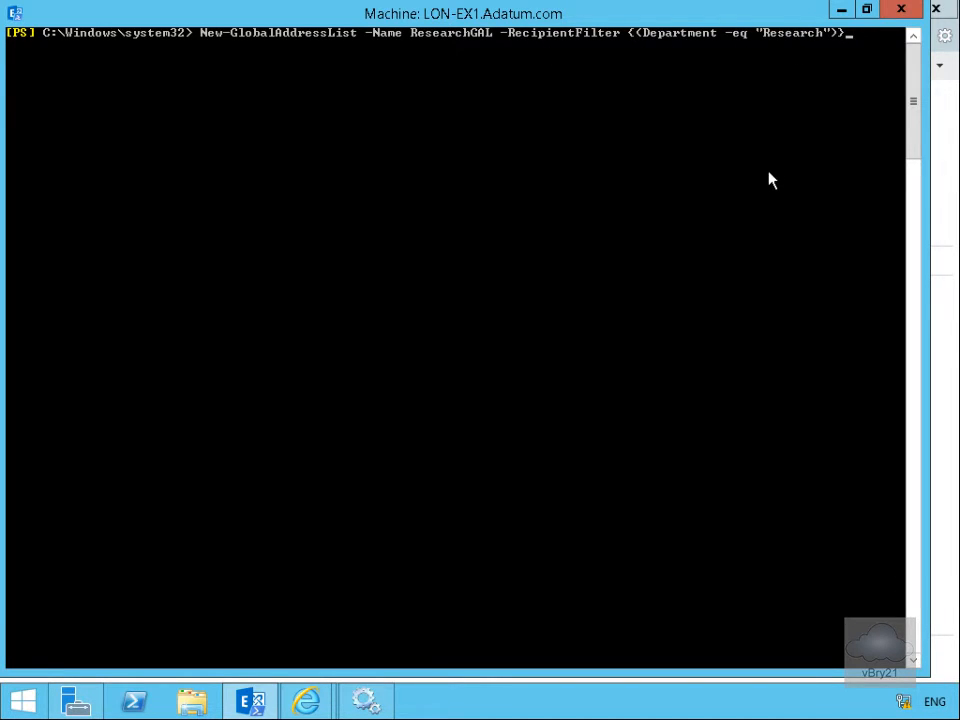
pyautogui.moveTo(764, 174)
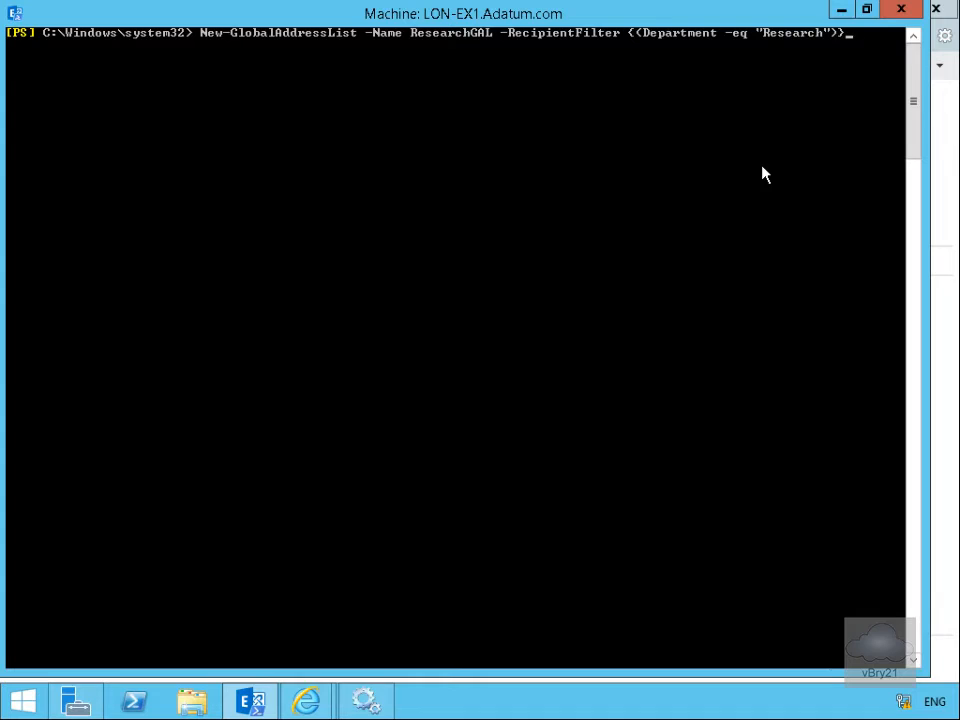
# Run New-GlobalAddressList to create ResearchGAL filtering recipients whose Department equals Research
pyautogui.press('Return')
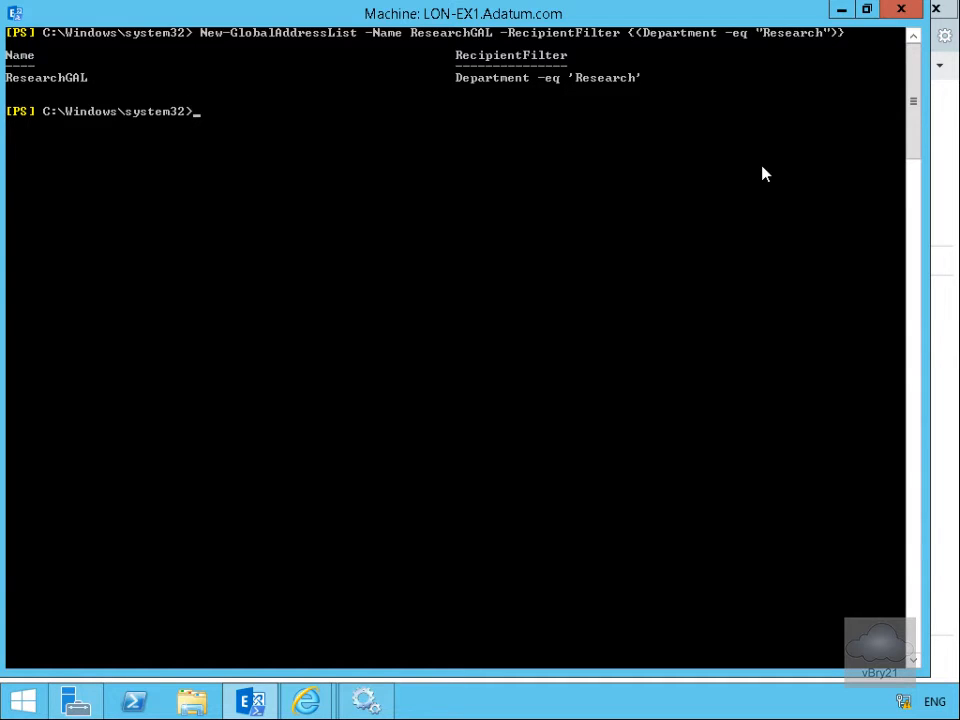
# Run Update-GlobalAddressList -Identity ResearchGAL so its membership refreshes, clearing the screen around it
pyautogui.write('cls')
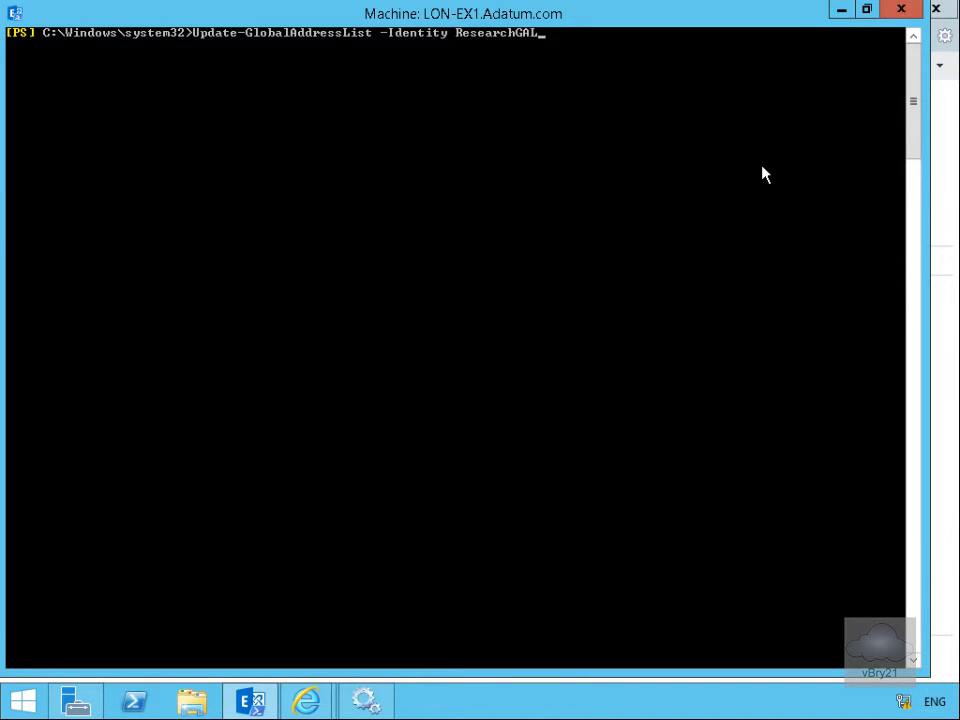
pyautogui.moveTo(340, 100)
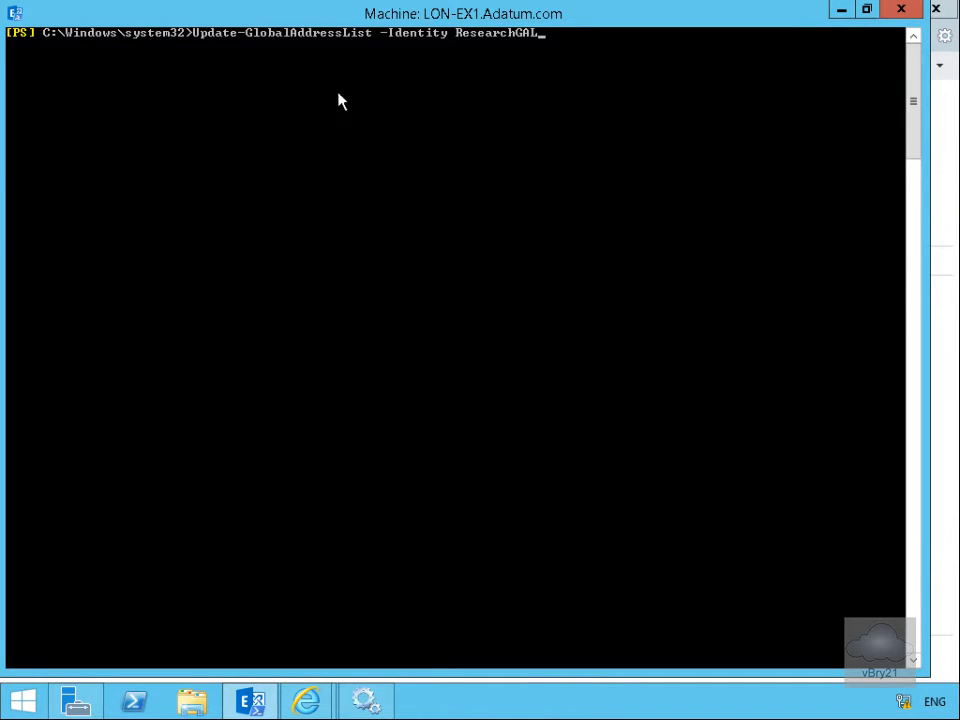
pyautogui.moveTo(420, 58)
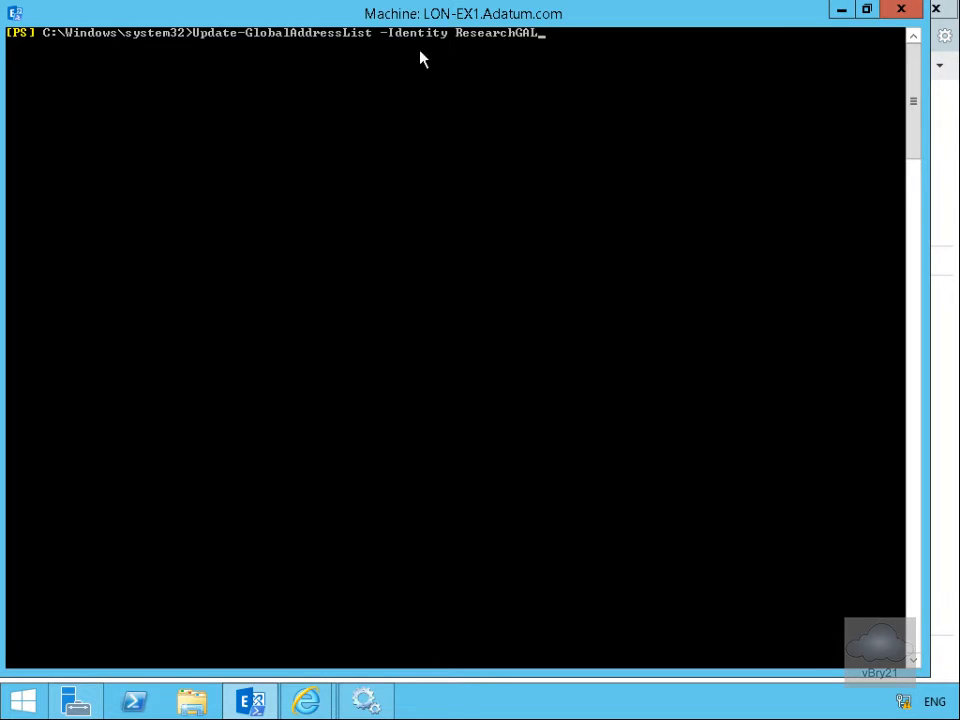
pyautogui.moveTo(488, 60)
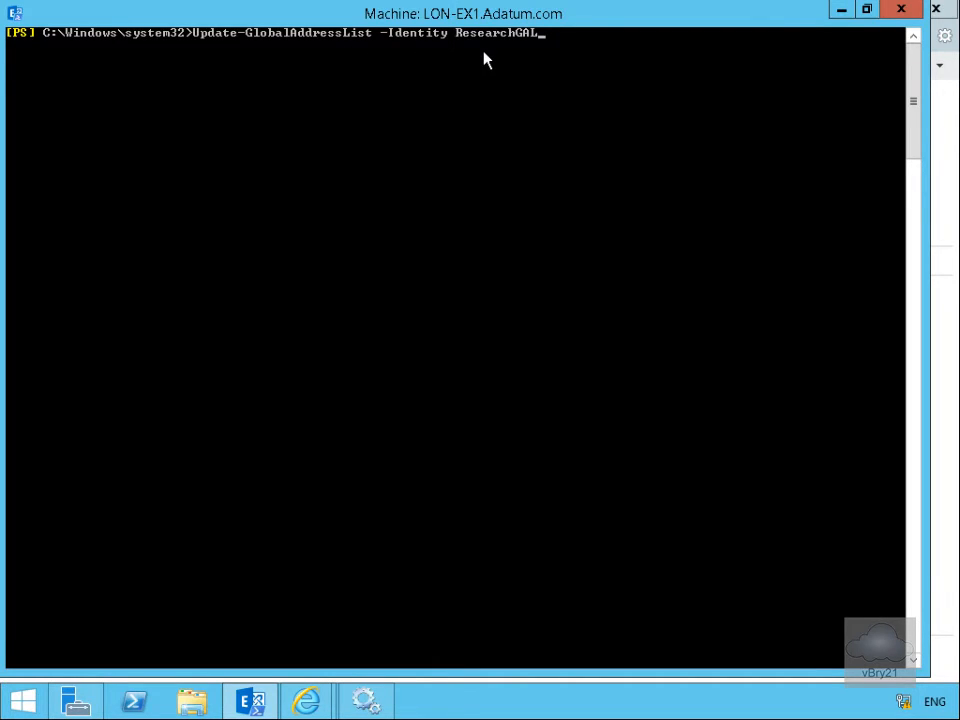
pyautogui.press('Return')
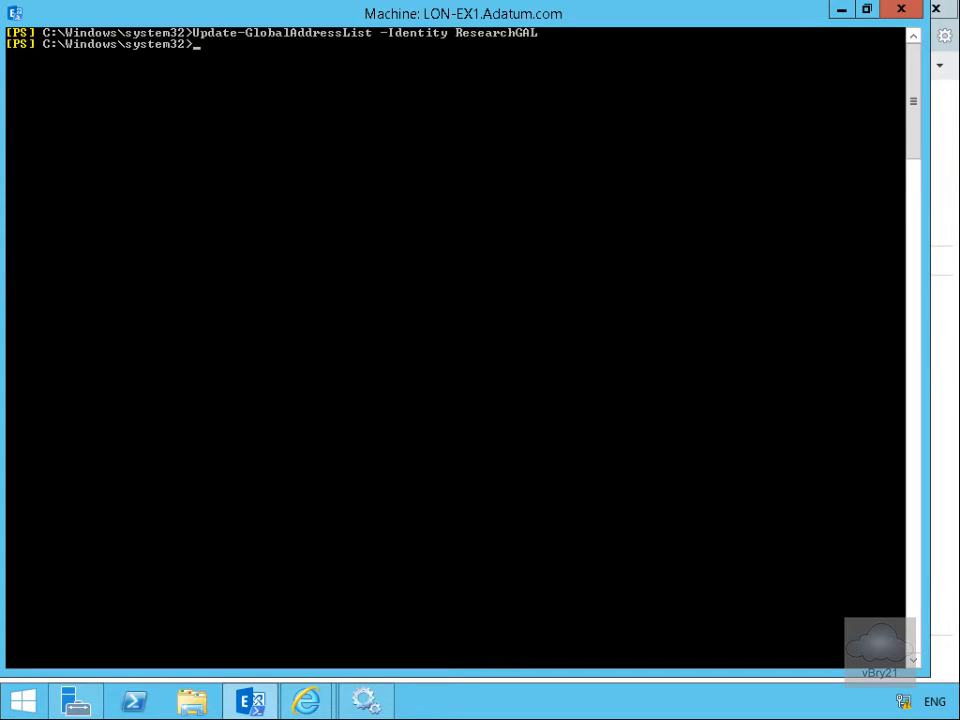
pyautogui.write('cls')
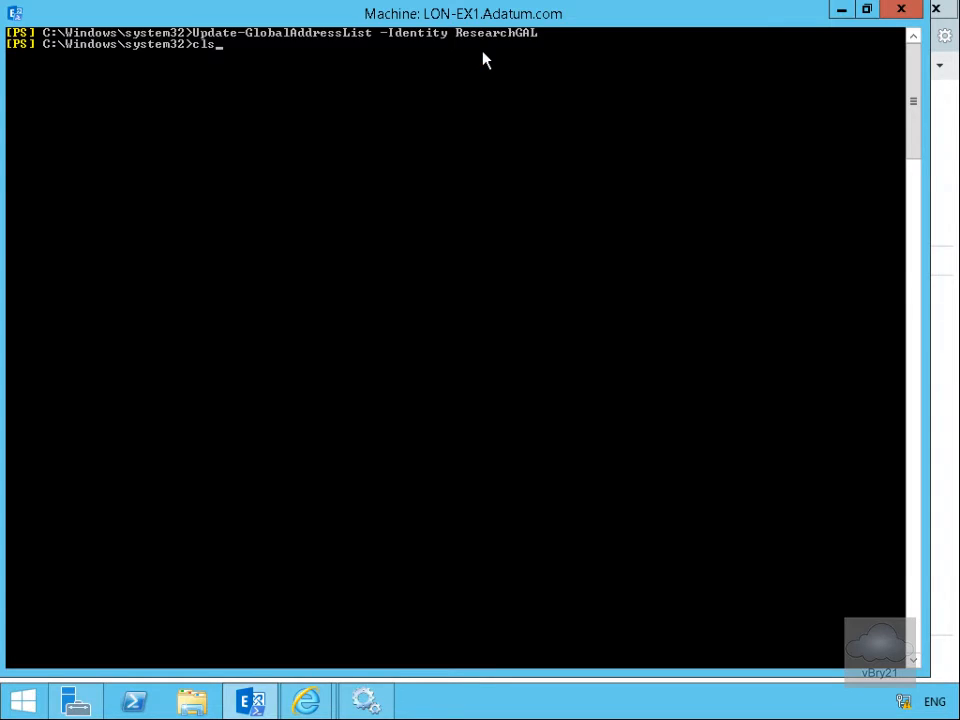
# Run New-OfflineAddressBook creating ResearchOAB from the ResearchGAL address list
pyautogui.press('Return')
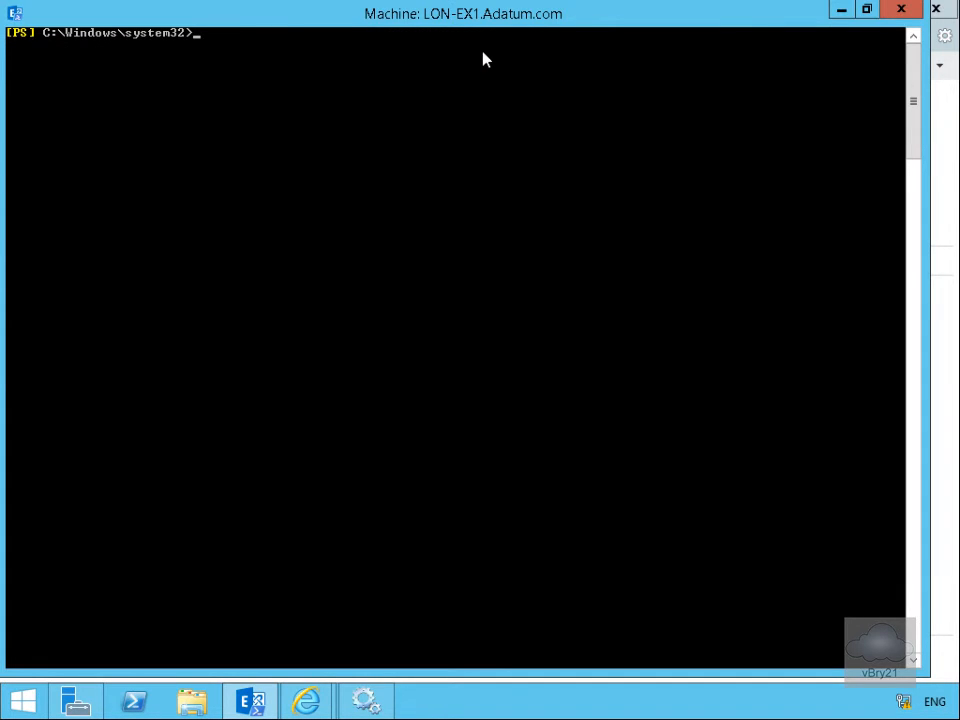
pyautogui.write('New-OfflineAddressBook -Name "ResearchOAB" -AddressLists "ResearchGAL"')
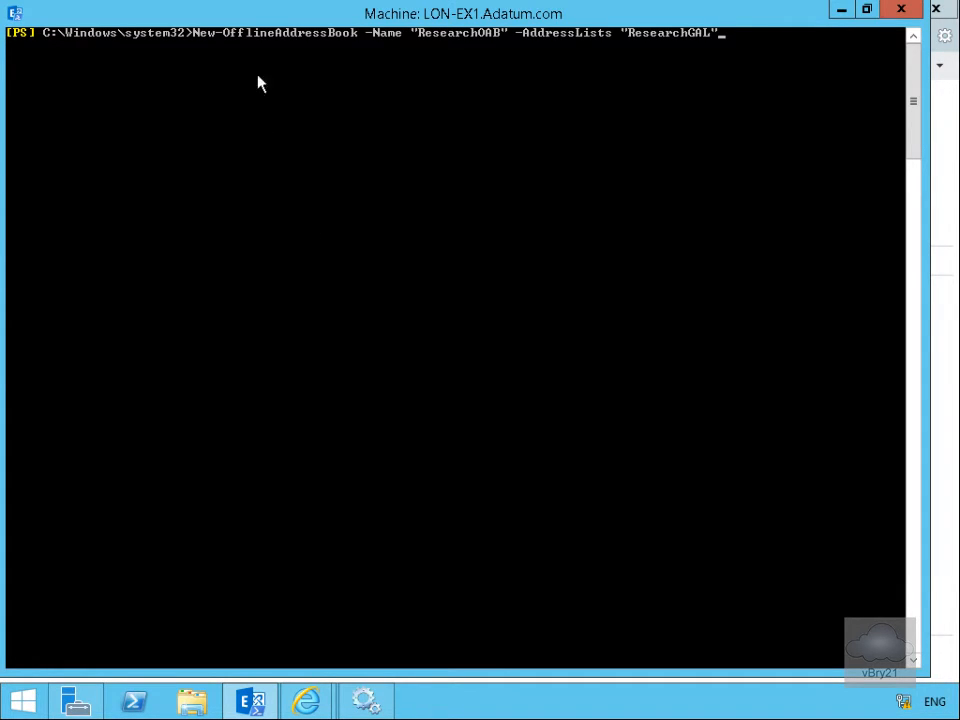
pyautogui.moveTo(390, 50)
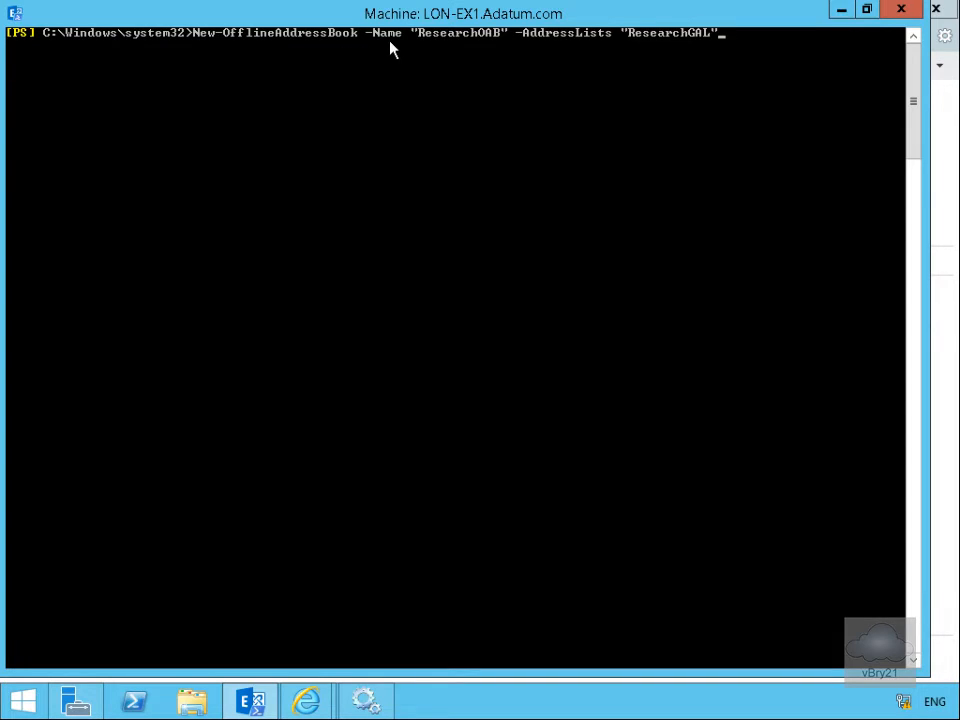
pyautogui.moveTo(568, 52)
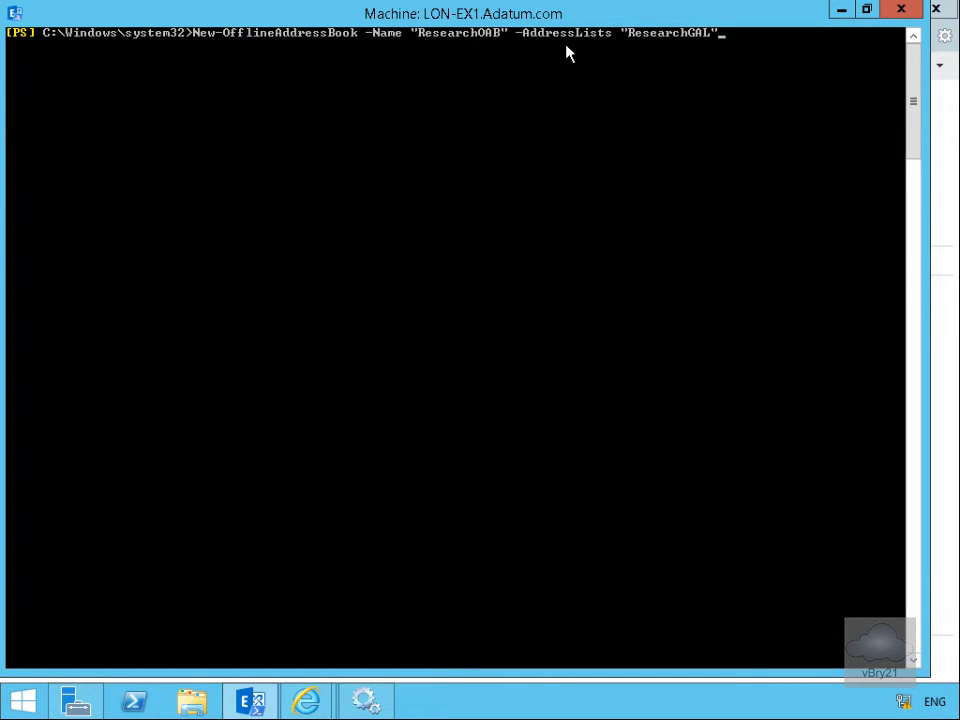
pyautogui.moveTo(624, 112)
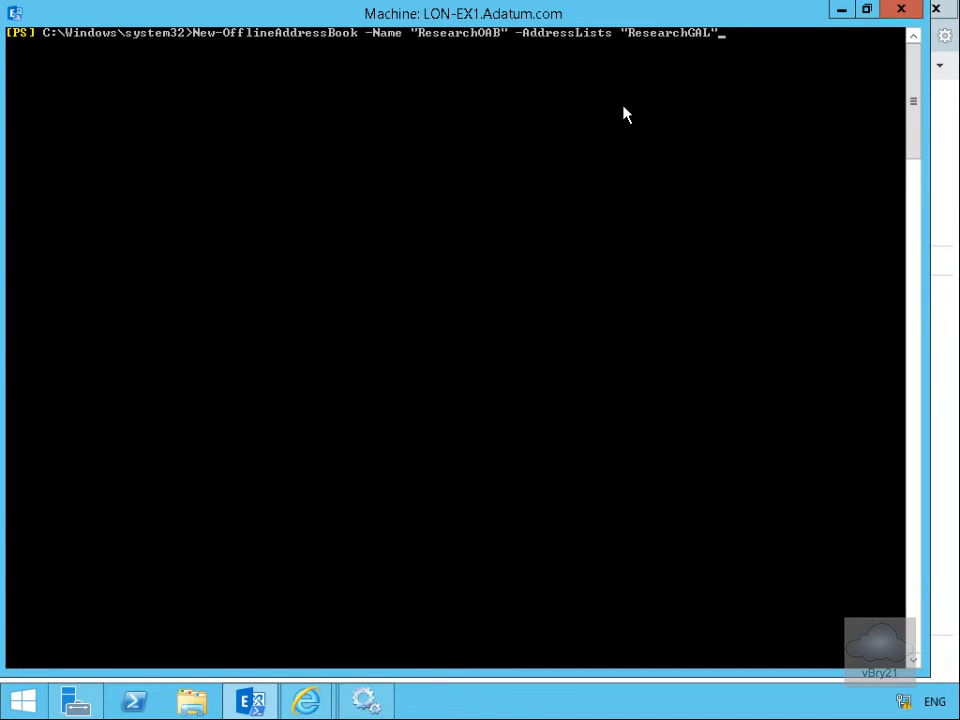
pyautogui.press('Return')
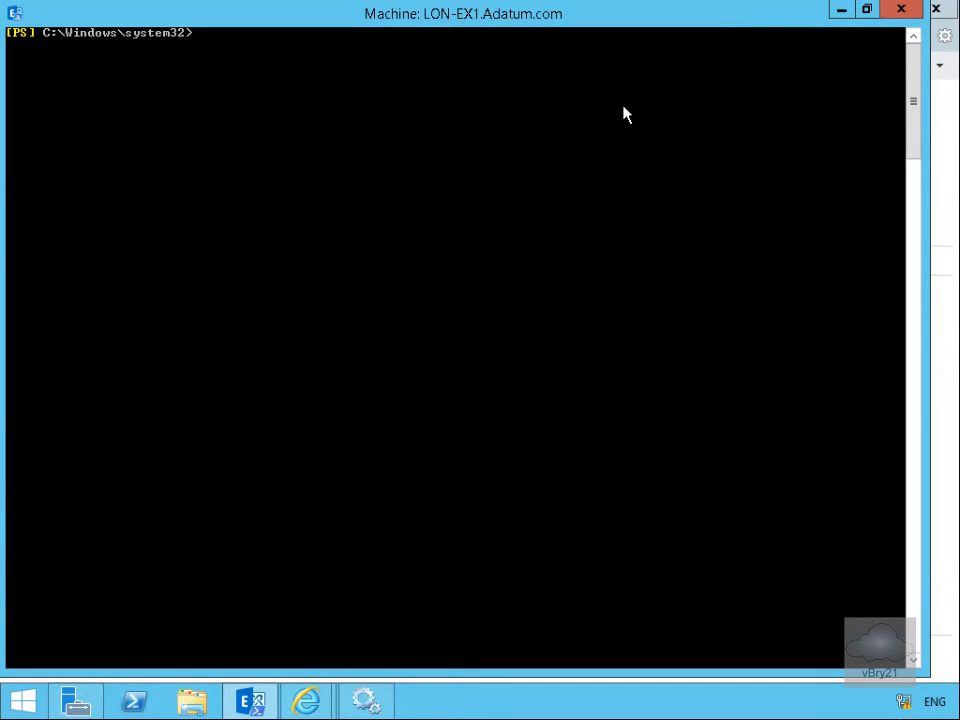
# Run New-AddressBookPolicy ResearchABP with \ALLDepartments\Research, ResearchOAB, ResearchGAL and All Rooms
pyautogui.write('New-AddressBookPolicy -Name ResearchABP -AddressLists \\ALLDepartments\\Research -OfflineAddressBook ResearchOAB -GlobalAddressList ResearchGAL -RoomList "\\All Rooms"')
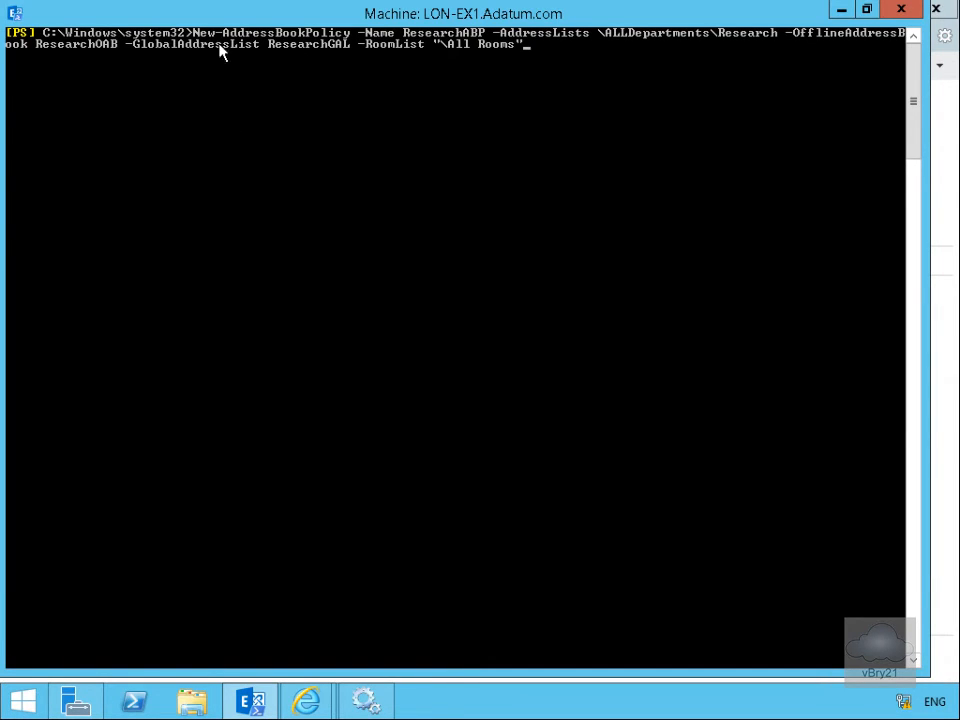
pyautogui.moveTo(456, 48)
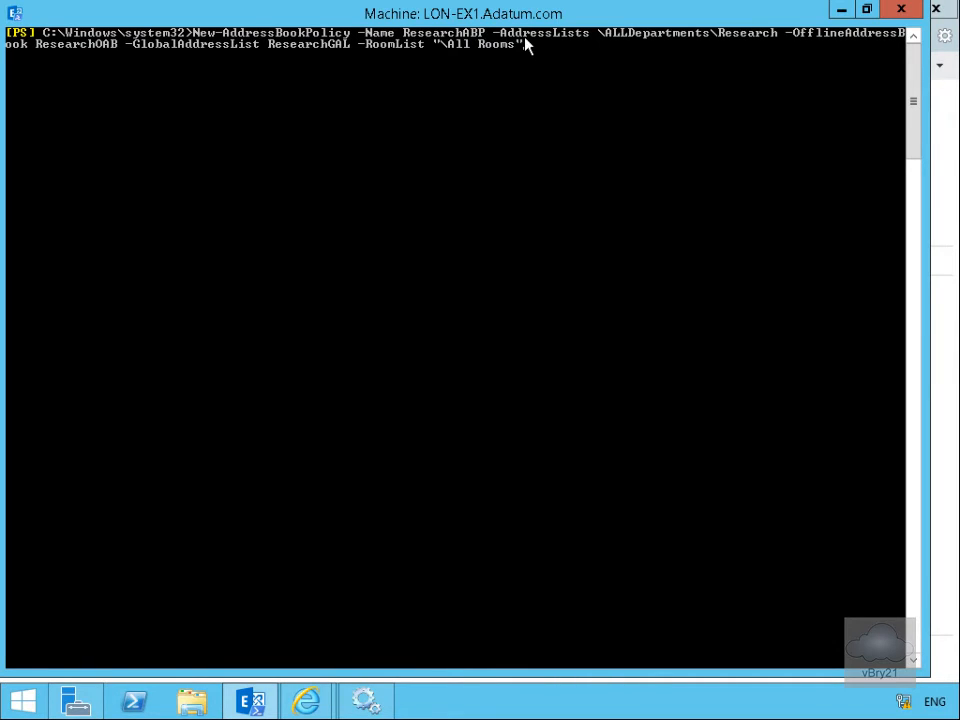
pyautogui.moveTo(742, 44)
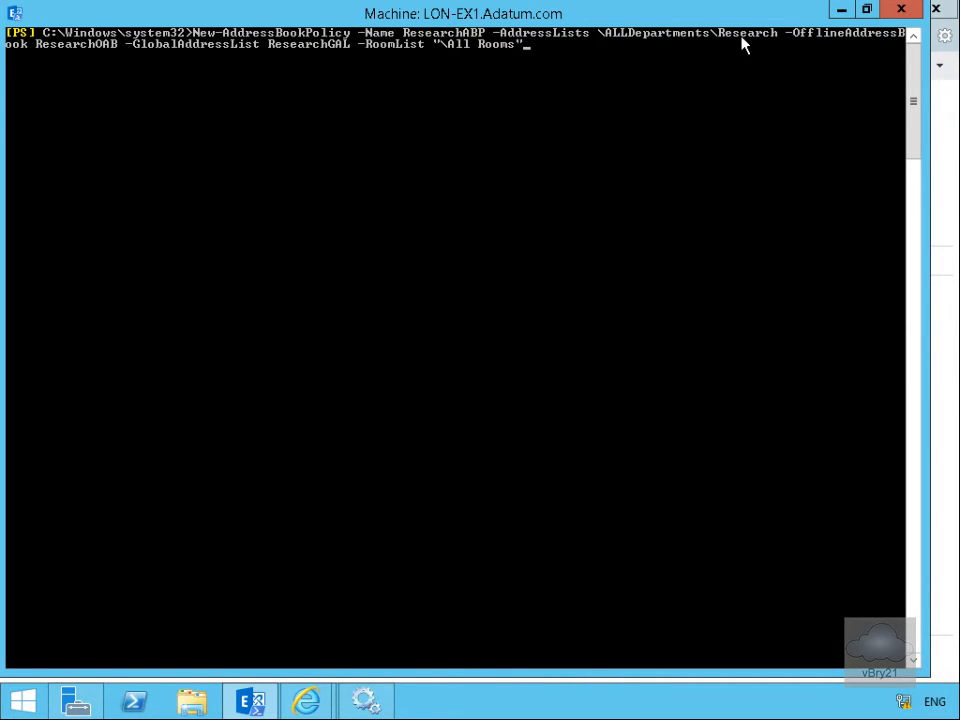
pyautogui.moveTo(782, 44)
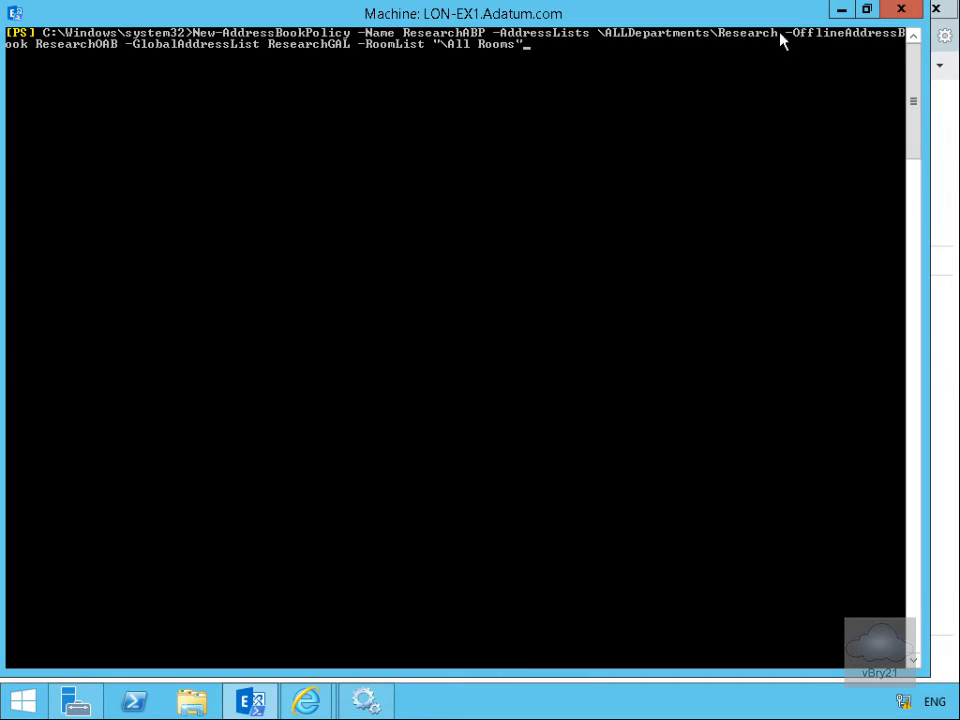
pyautogui.moveTo(116, 94)
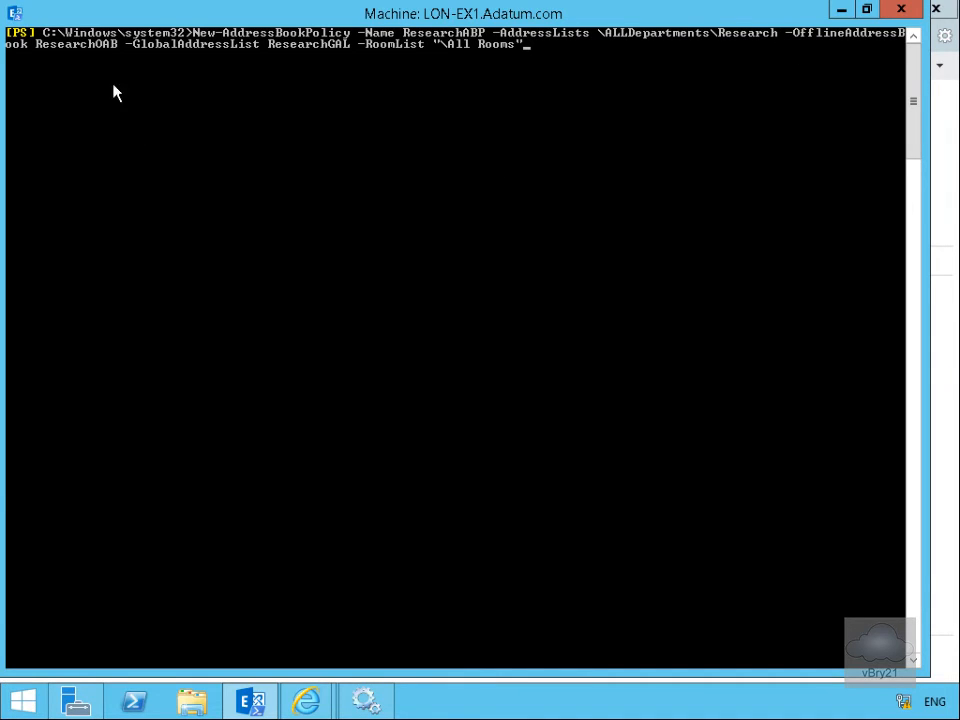
pyautogui.moveTo(208, 68)
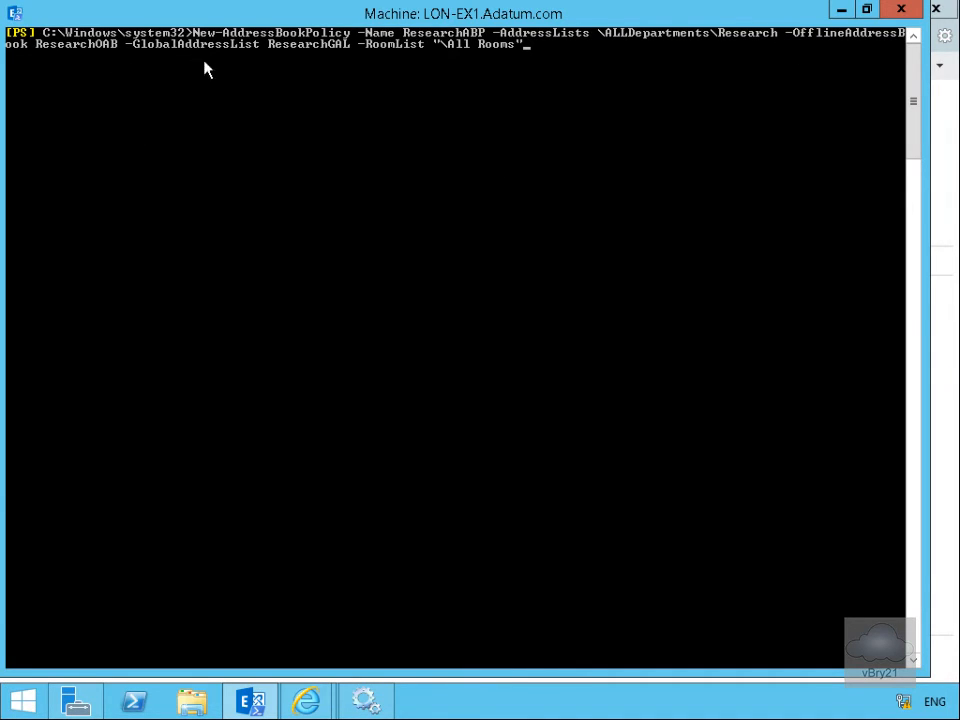
pyautogui.moveTo(448, 62)
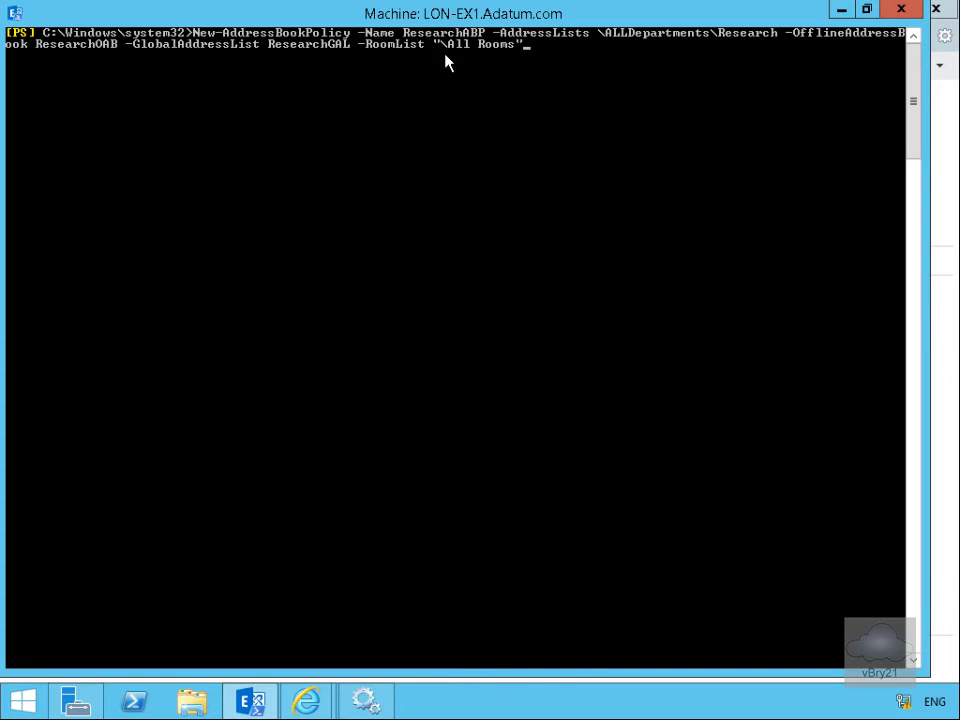
pyautogui.moveTo(436, 168)
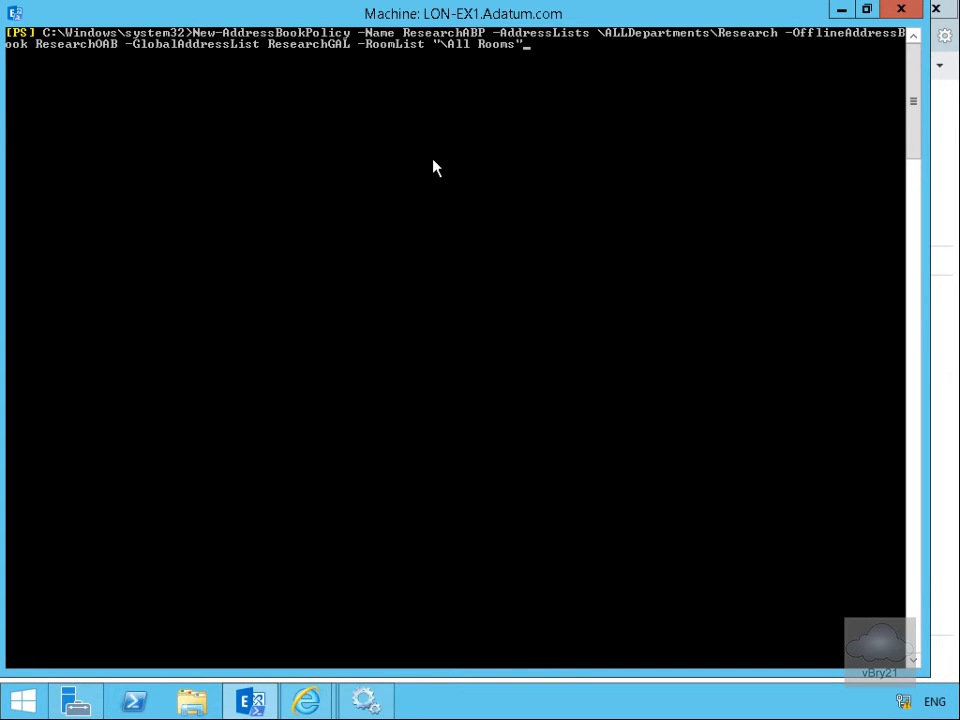
pyautogui.press('Return')
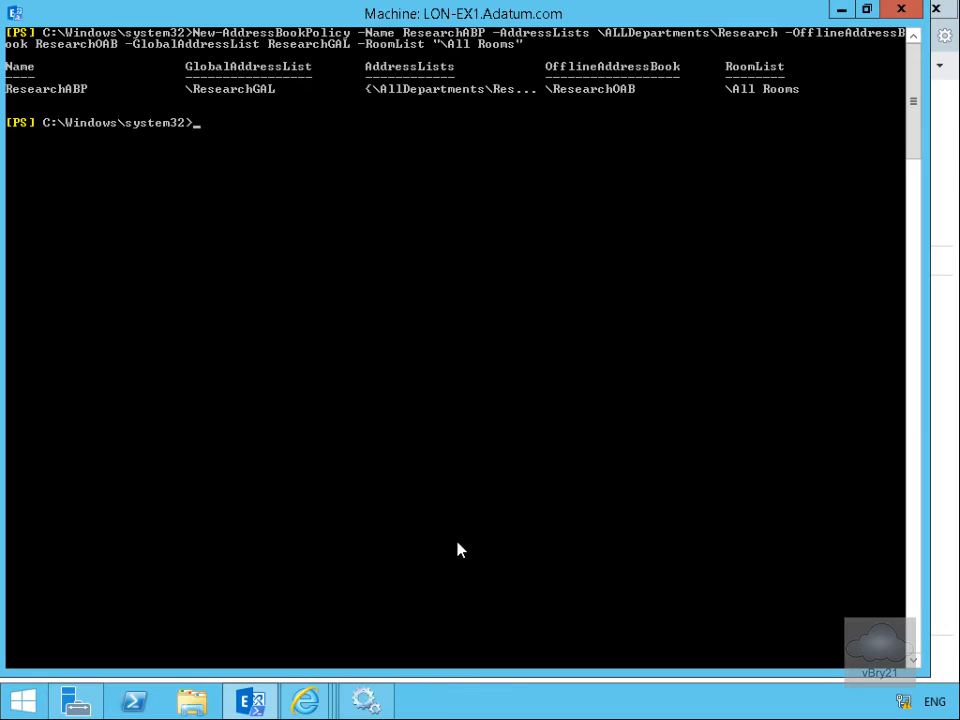
pyautogui.moveTo(280, 80)
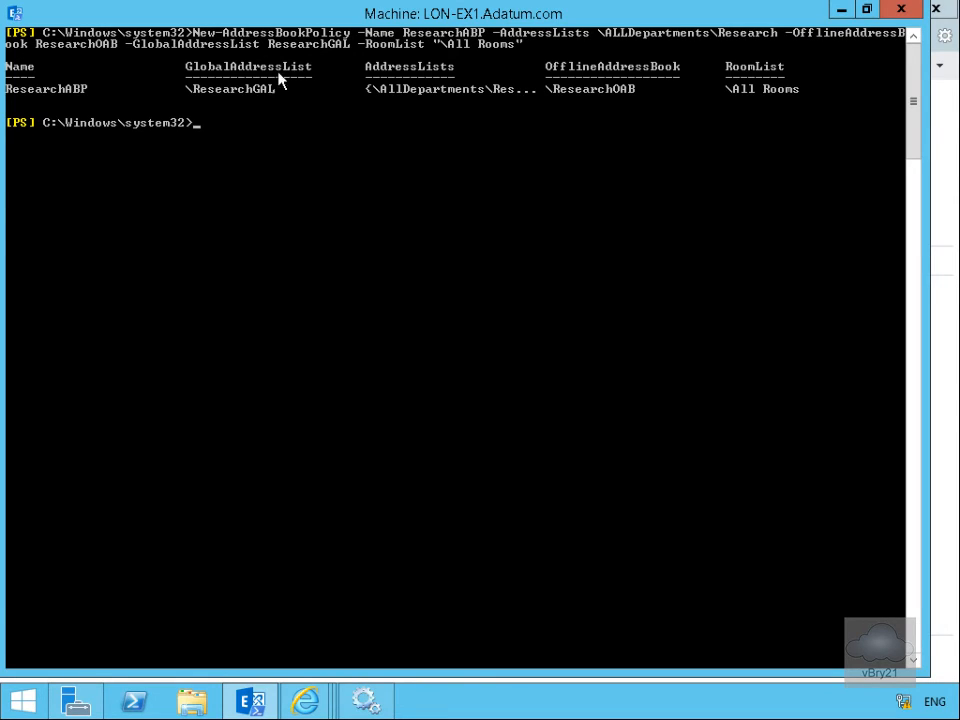
pyautogui.moveTo(288, 64)
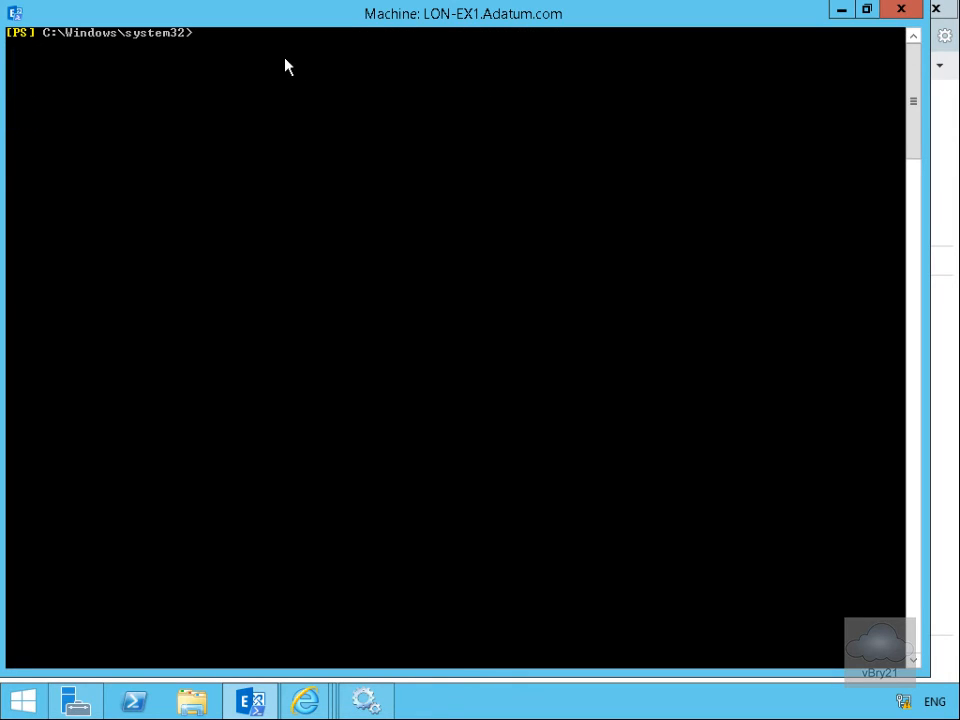
# Pipe Get-Mailbox for the Research OU into Set-Mailbox -AddressBookPolicy ResearchABP
pyautogui.write('Get-Mailbox -OrganizationalUnit Research | Set-Mailbox -AddressBookPolicy ResearchABP')
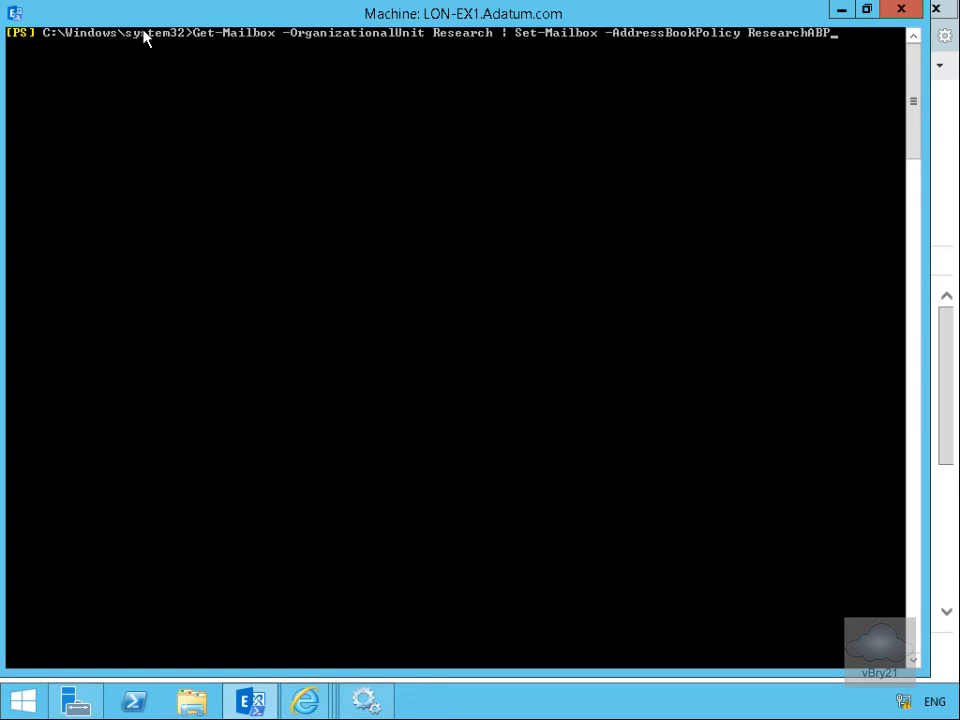
pyautogui.moveTo(304, 48)
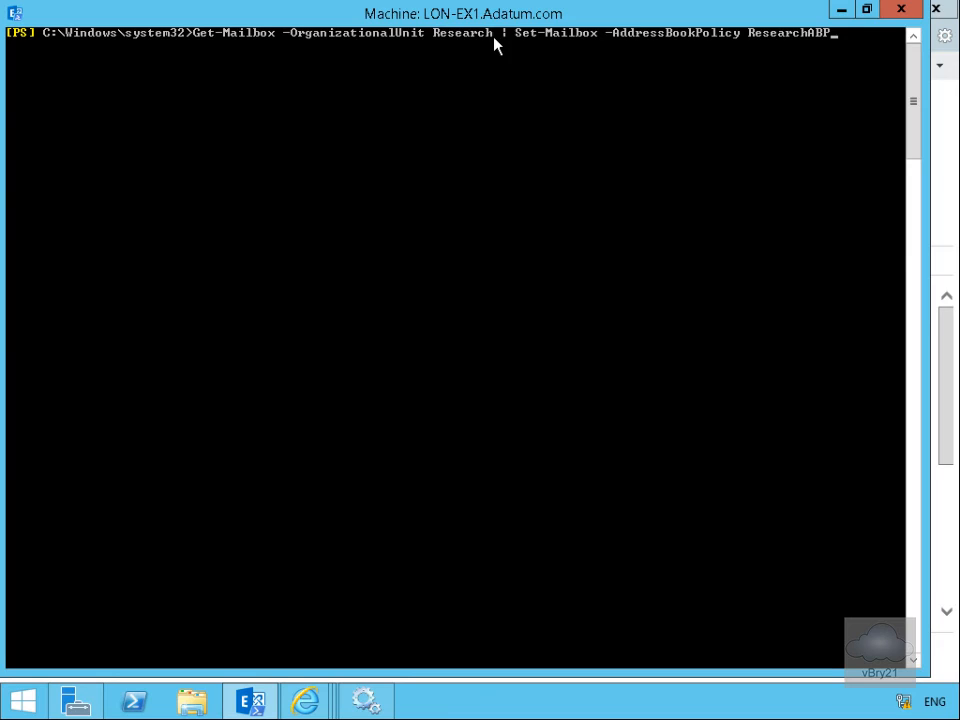
pyautogui.moveTo(790, 68)
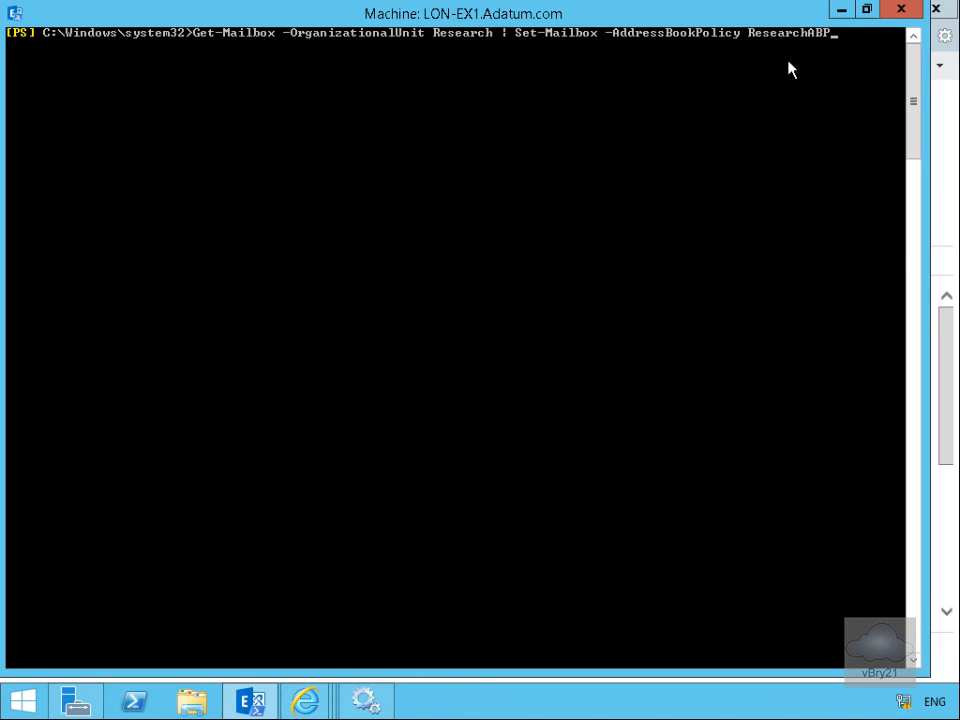
pyautogui.moveTo(782, 100)
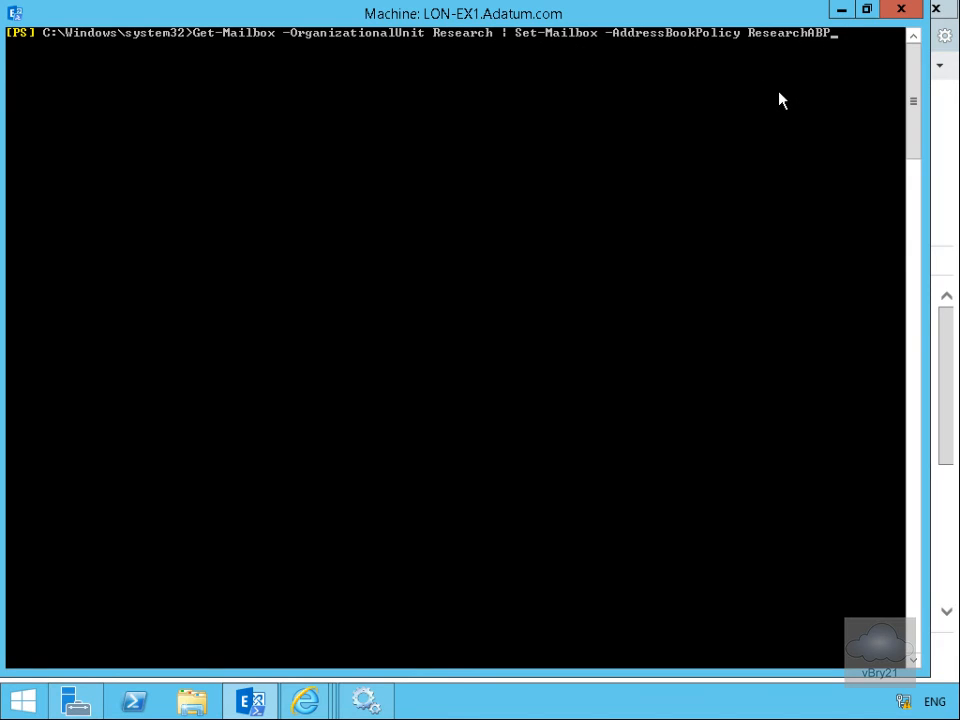
pyautogui.press('Return')
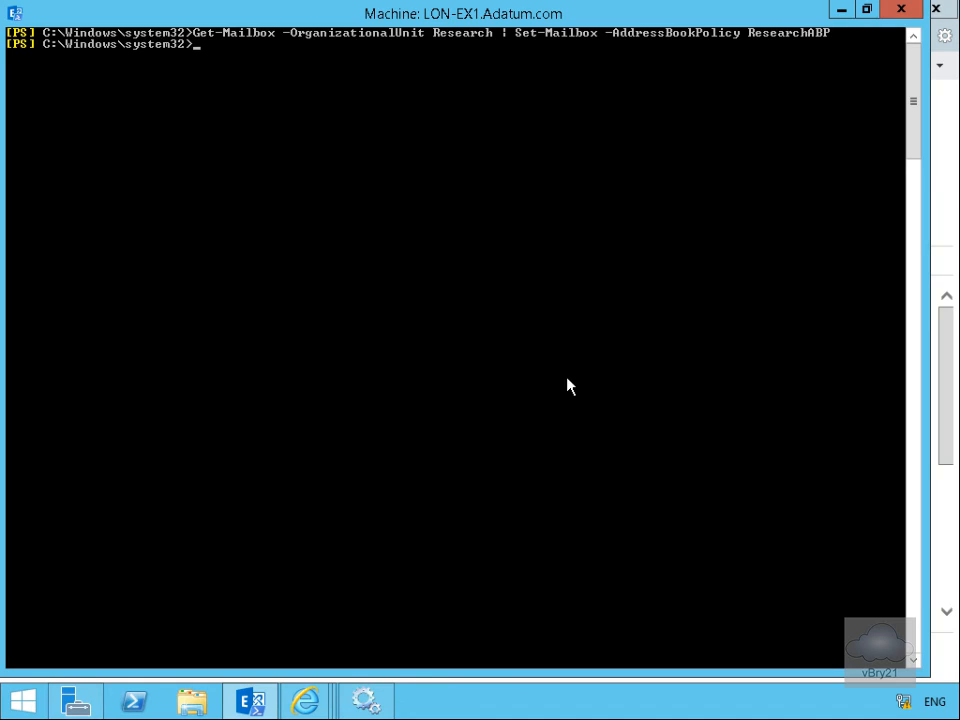
pyautogui.moveTo(352, 60)
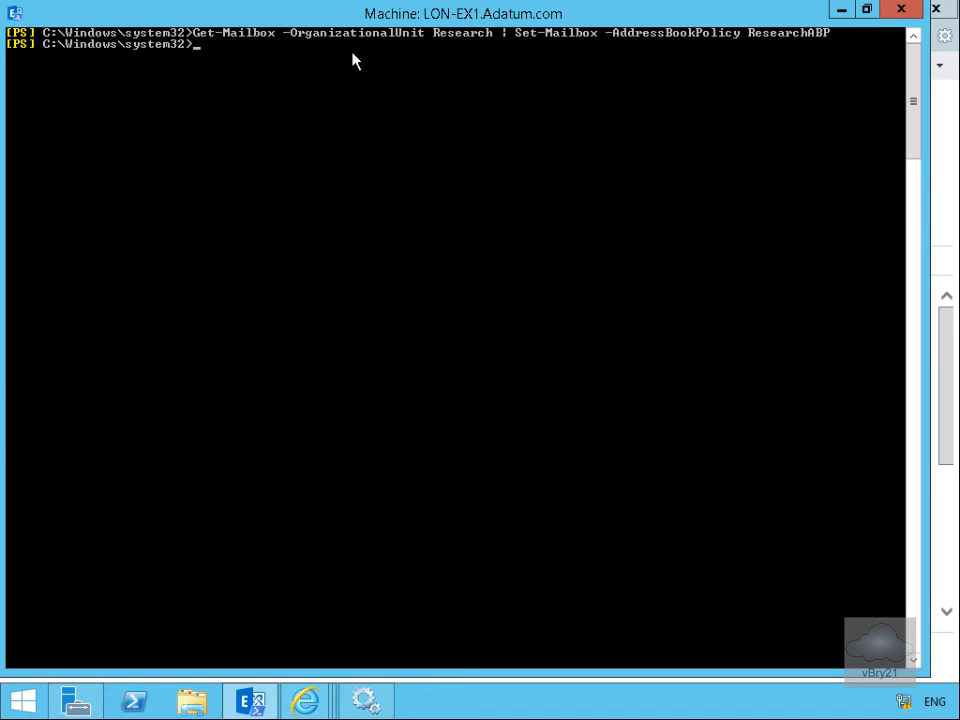
pyautogui.moveTo(702, 62)
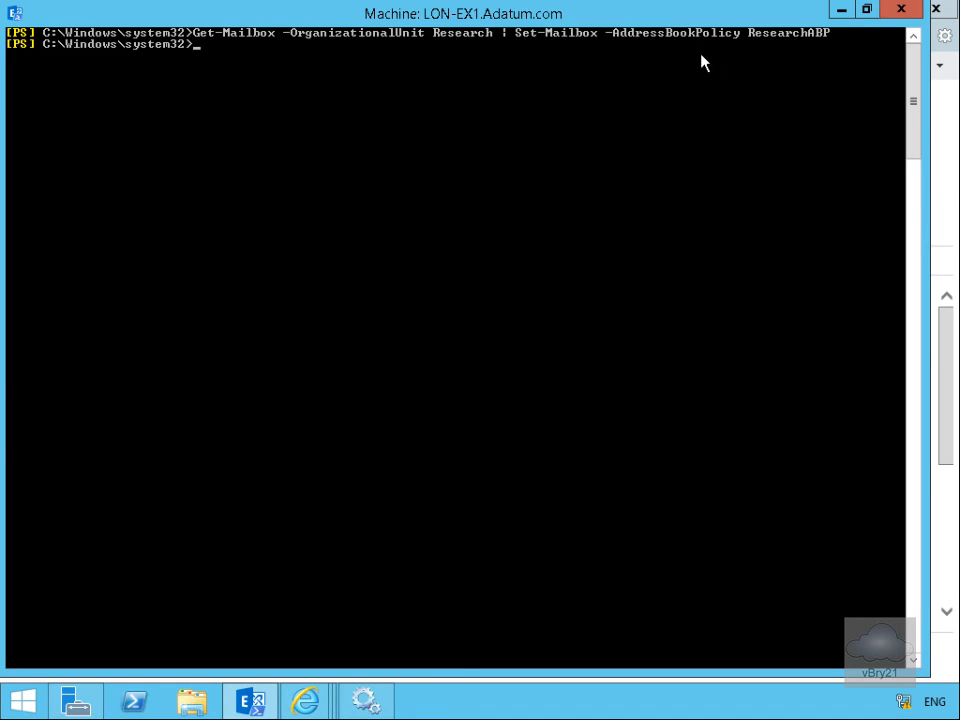
pyautogui.moveTo(448, 126)
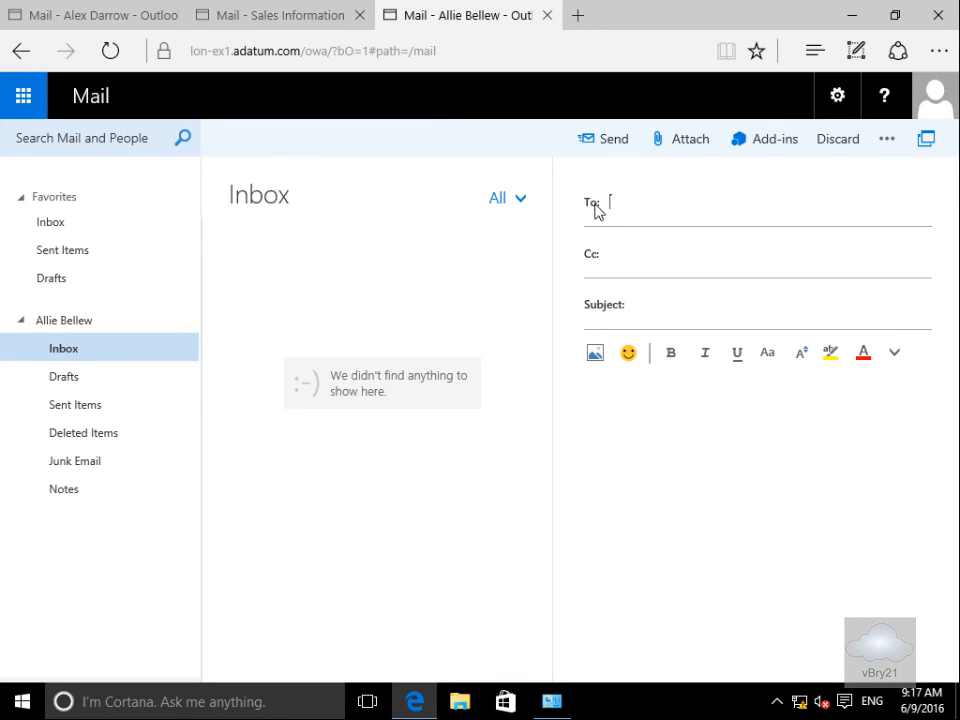
# From the new message's To picker, expand Directory showing All Rooms and Research, and select Research
pyautogui.click(592, 204)
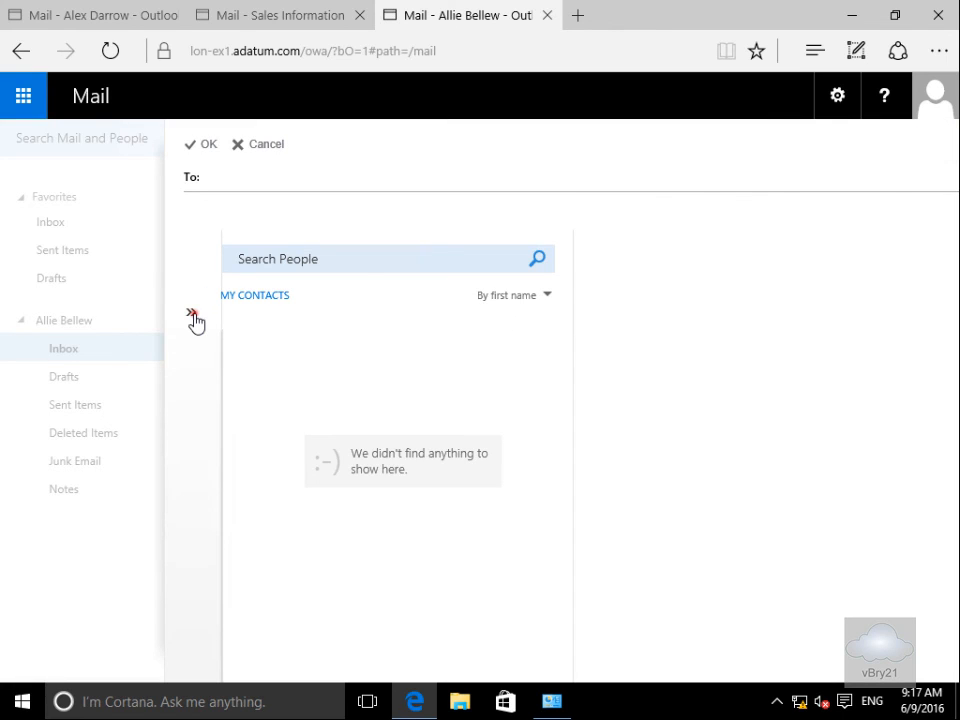
pyautogui.click(196, 320)
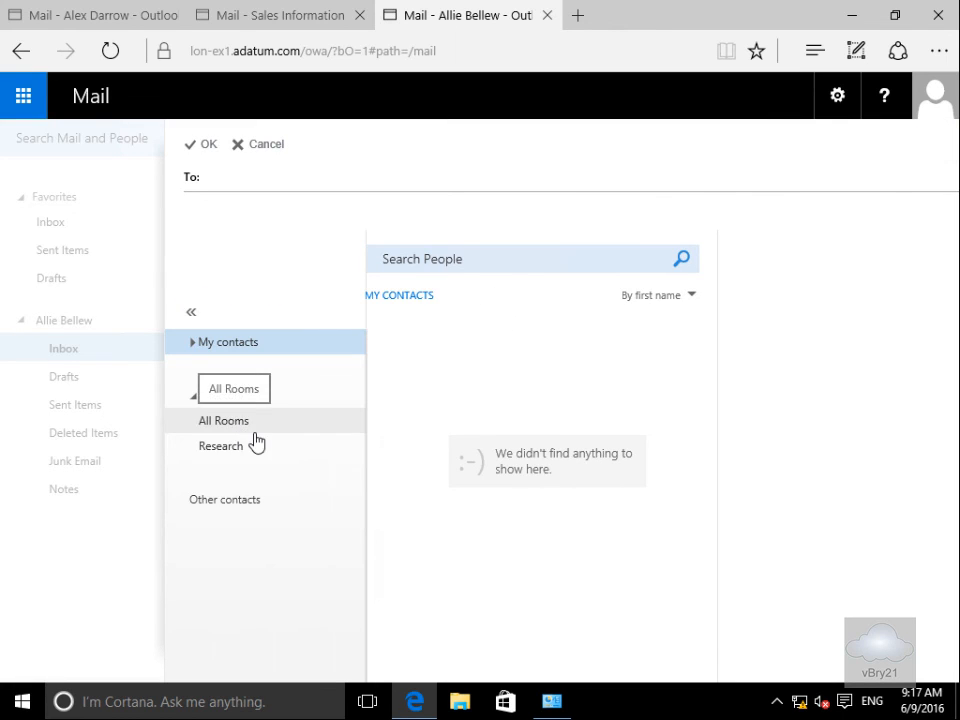
pyautogui.click(232, 388)
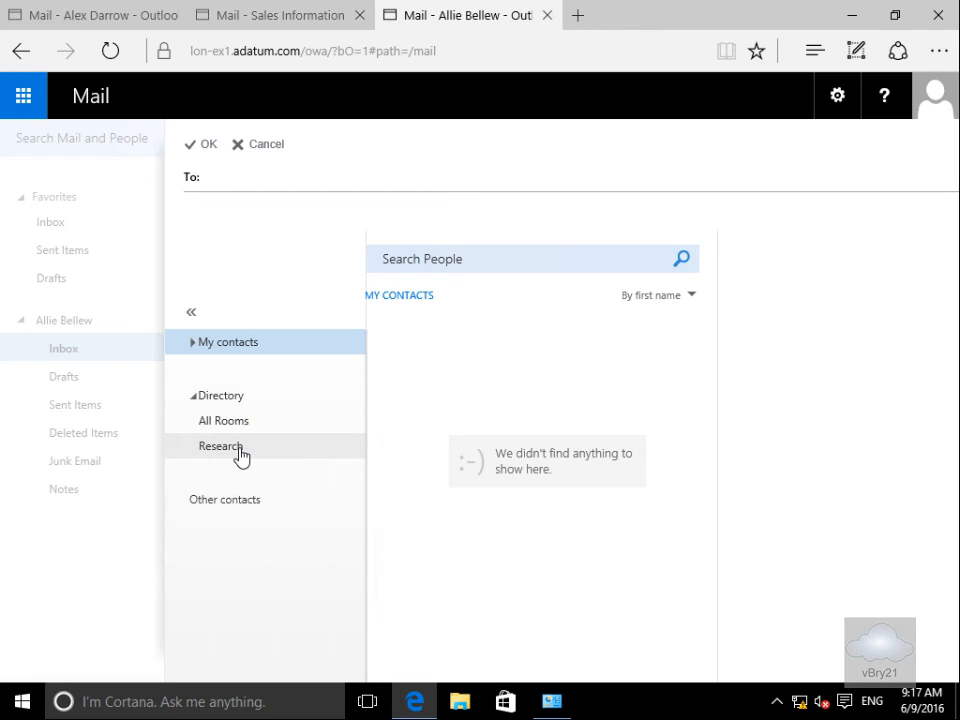
pyautogui.moveTo(220, 446)
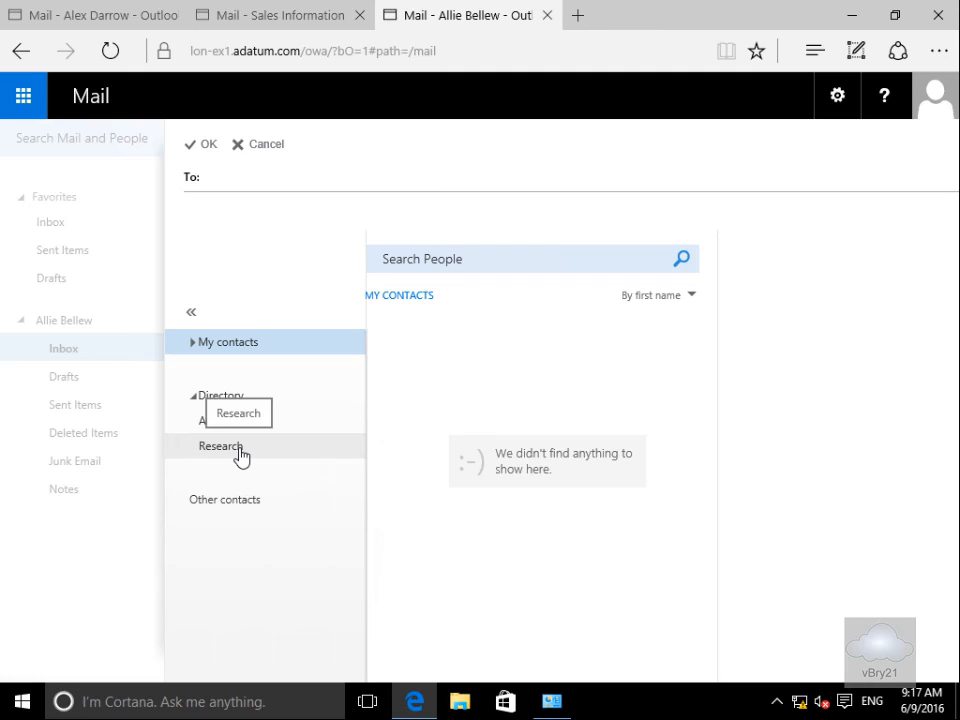